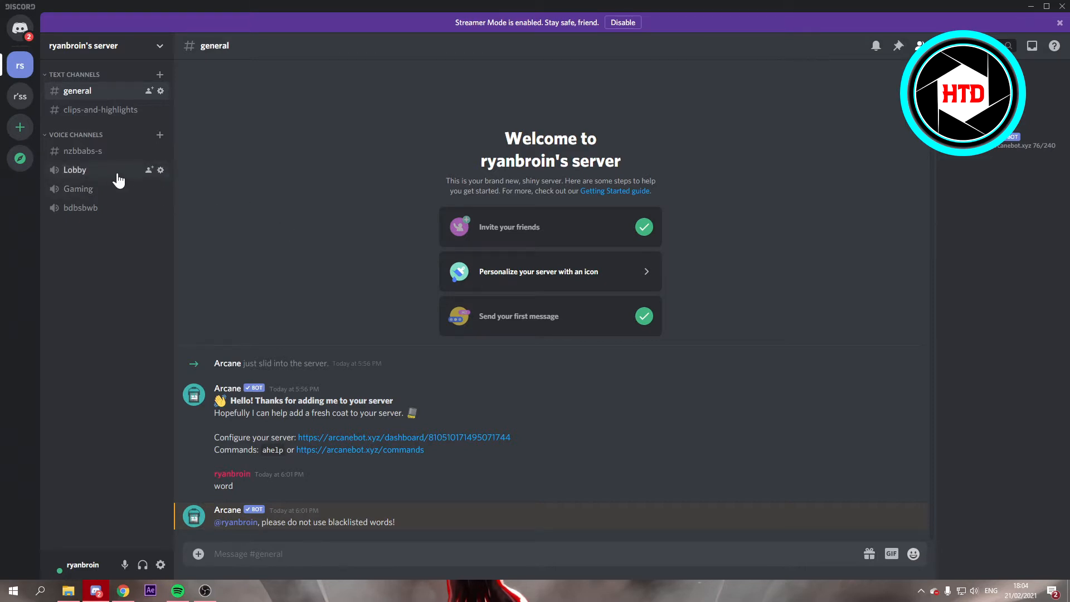
mouse_move(130, 189)
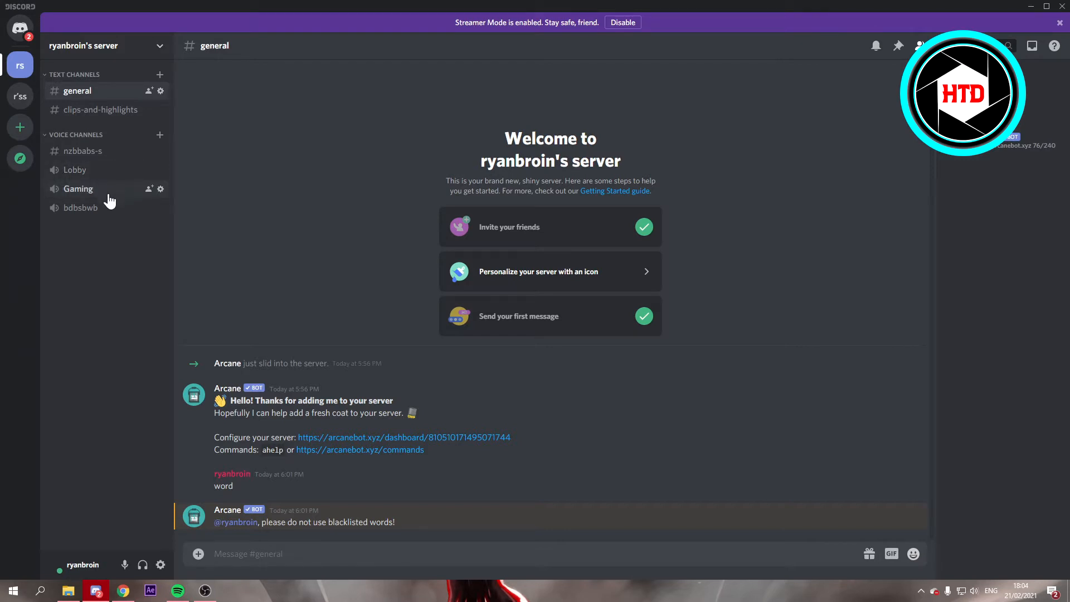
mouse_move(75, 169)
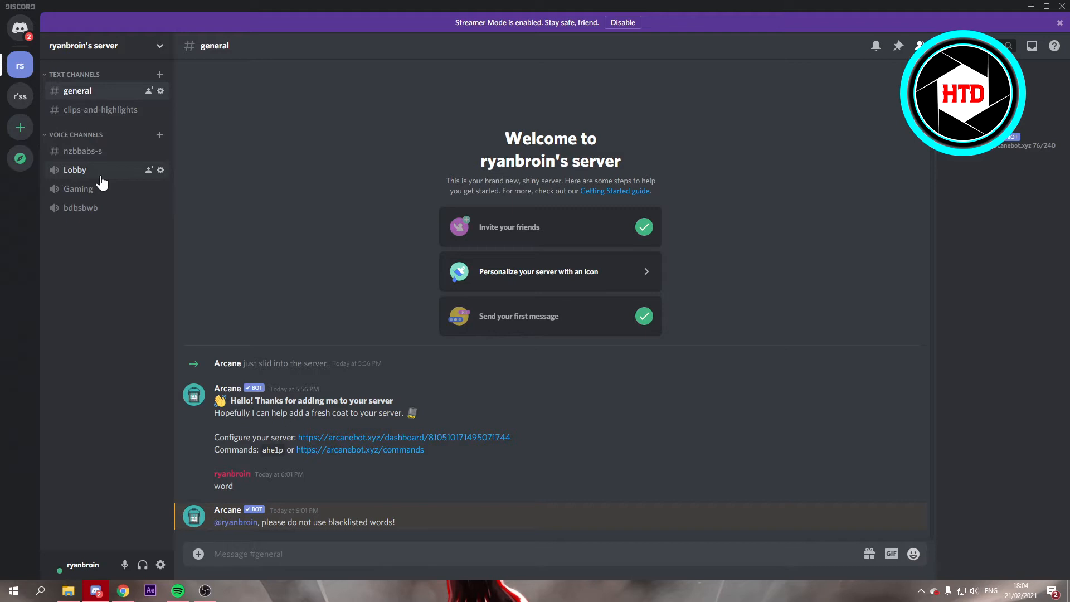
mouse_move(160, 170)
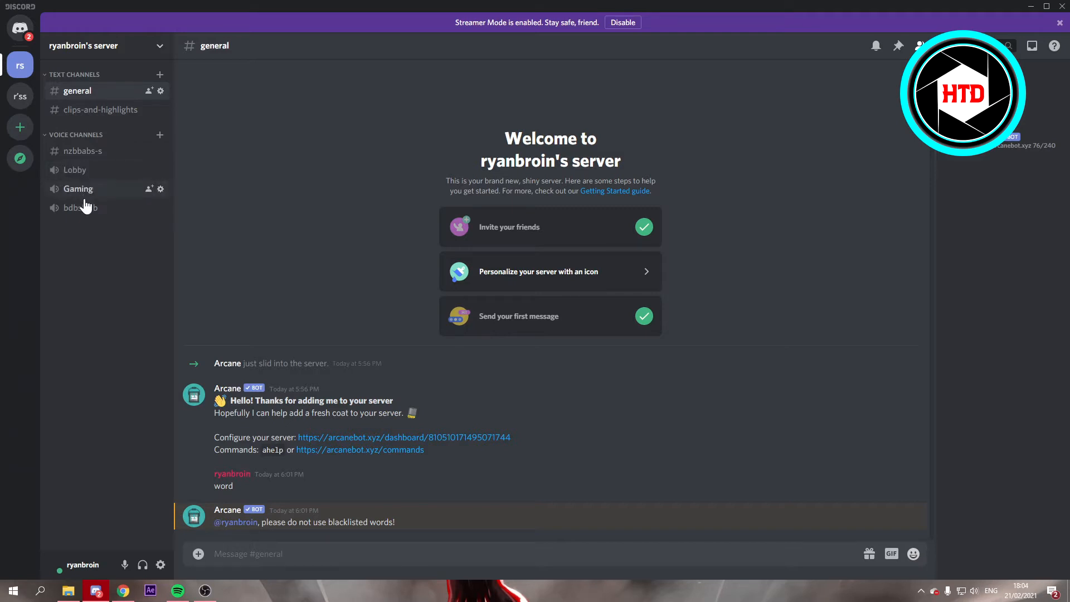
mouse_move(161, 189)
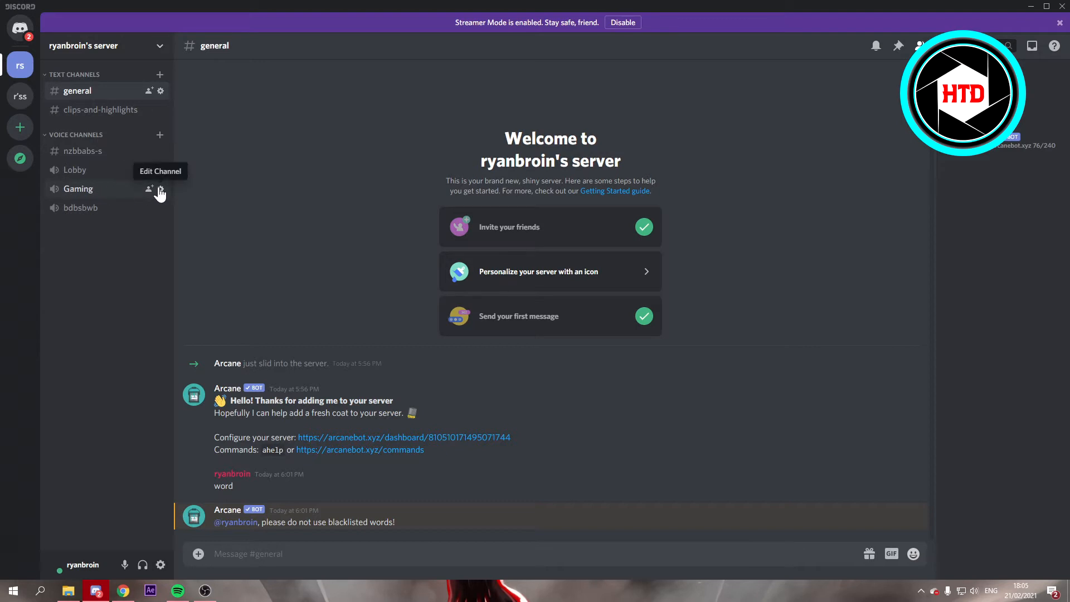
click(159, 188)
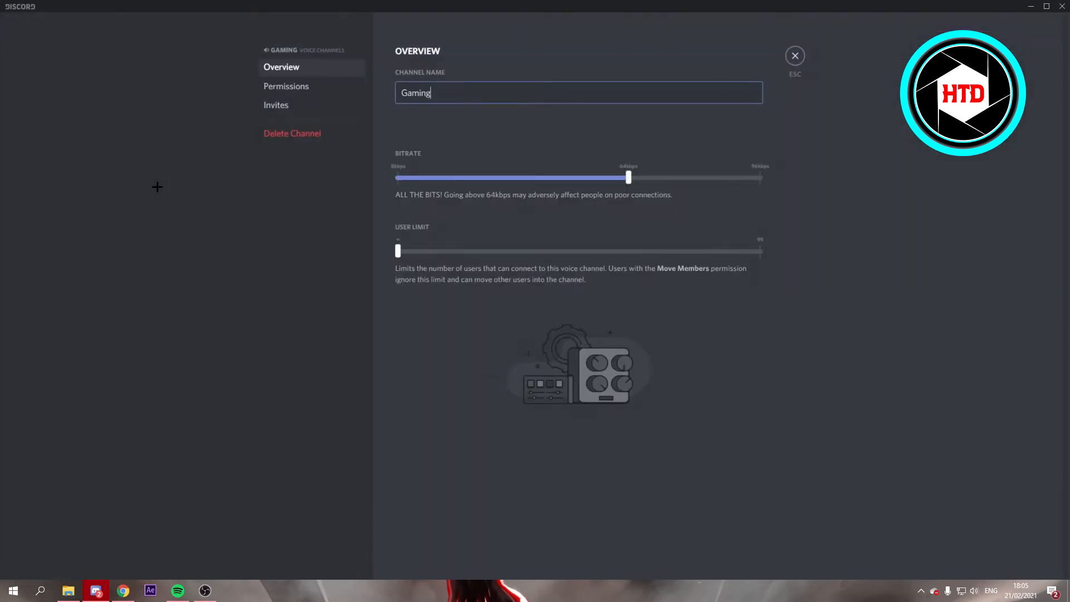
click(286, 86)
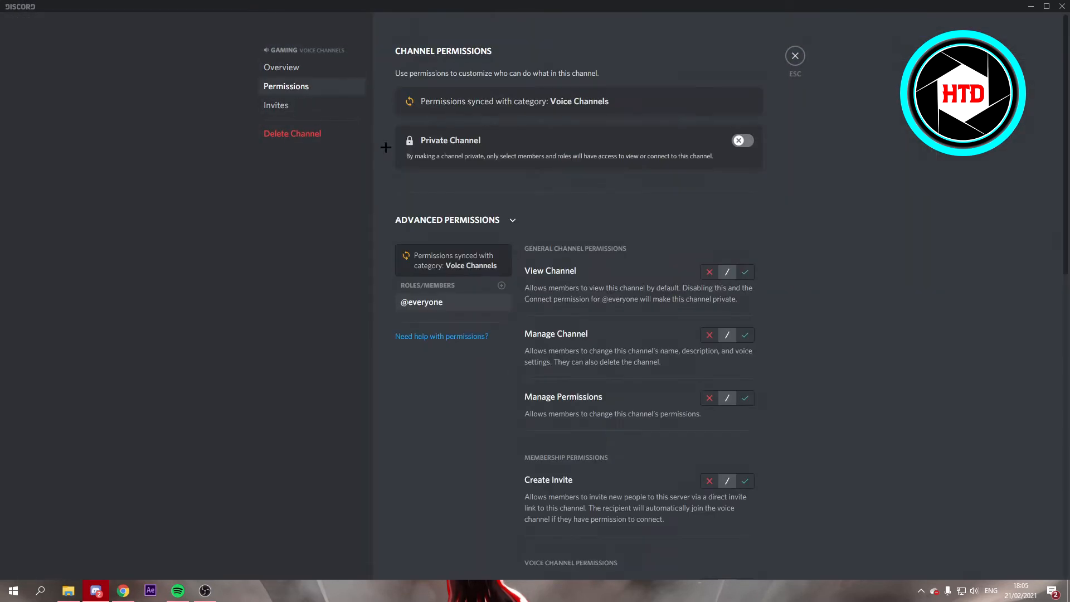
scroll(down, 3)
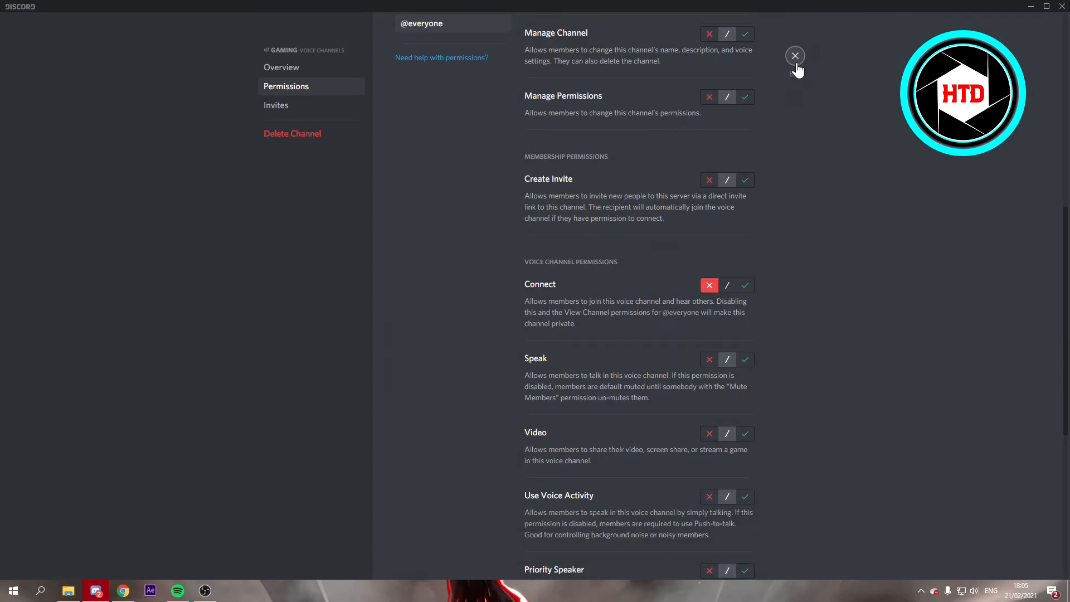
click(795, 55)
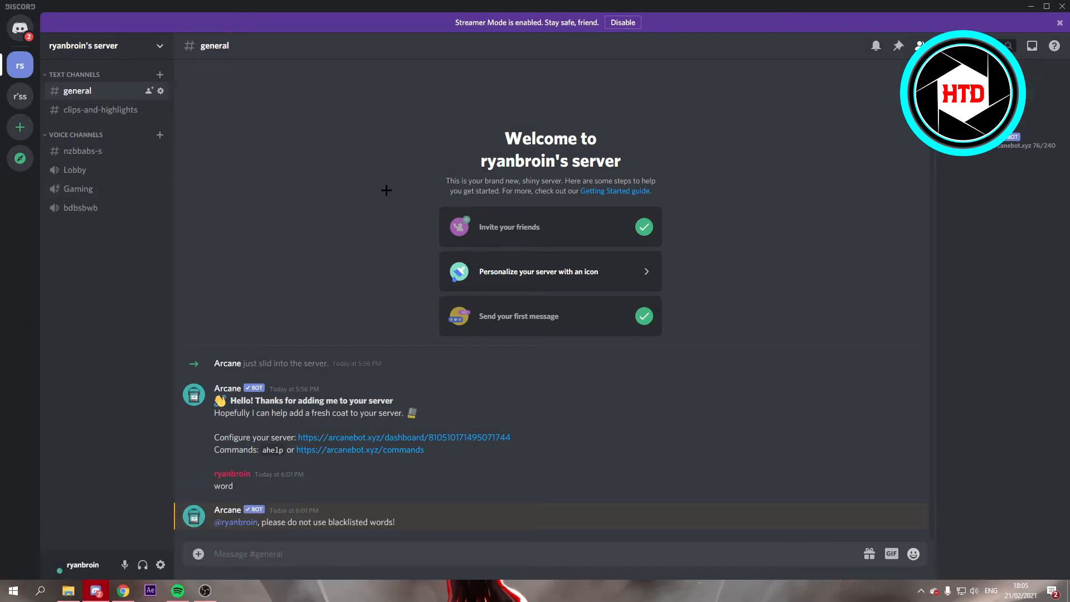
click(78, 188)
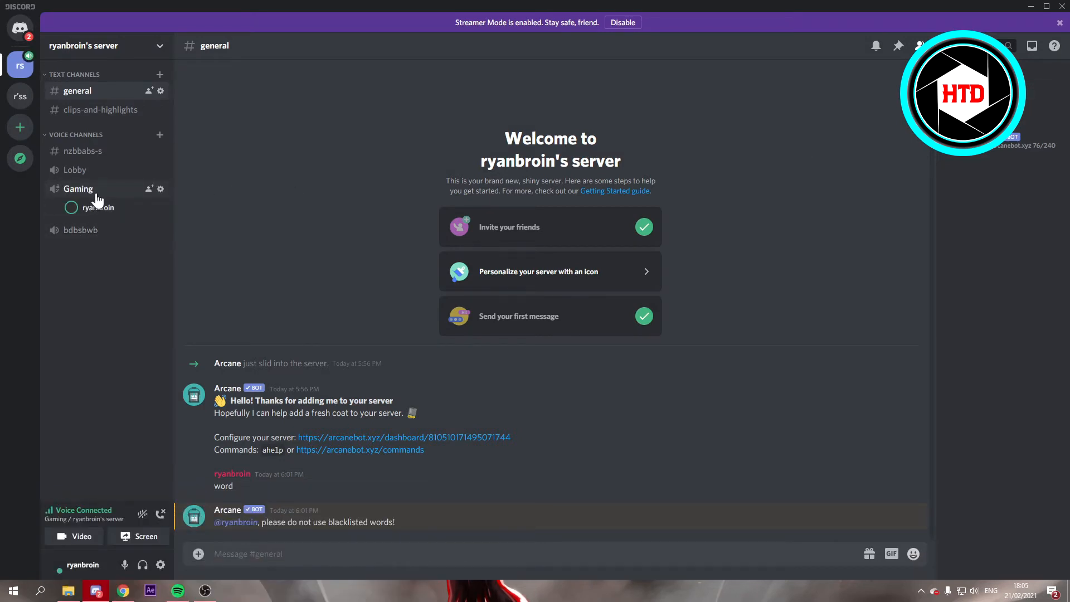
mouse_move(162, 513)
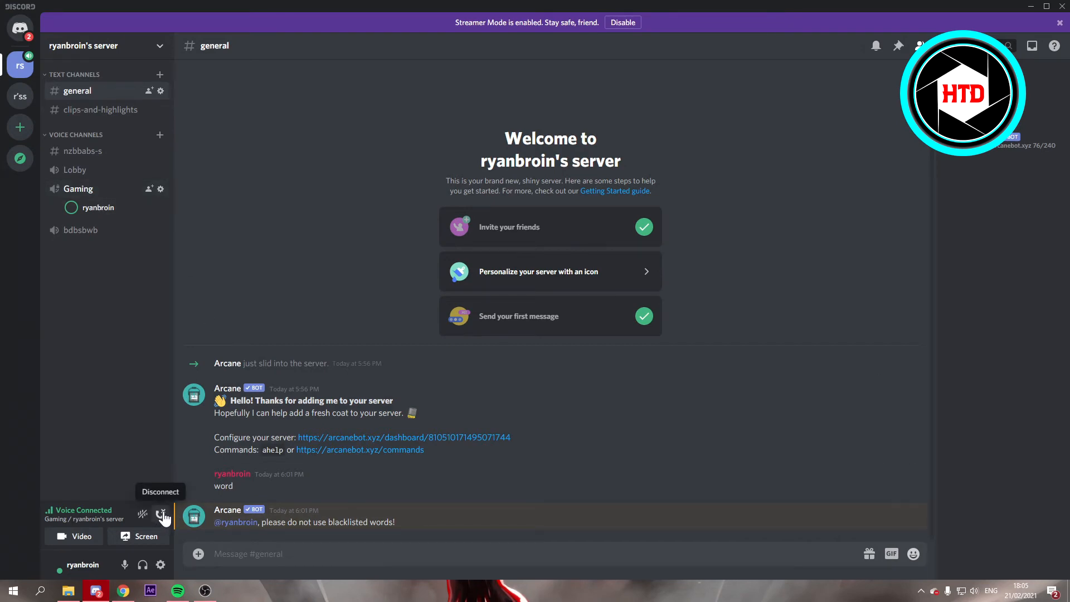
click(164, 514)
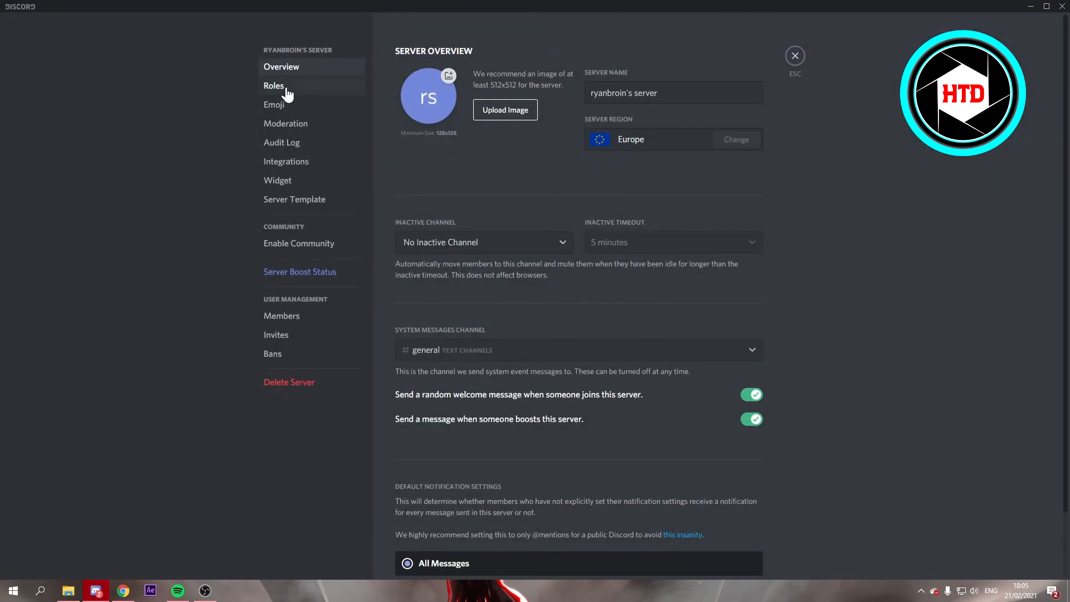
click(274, 85)
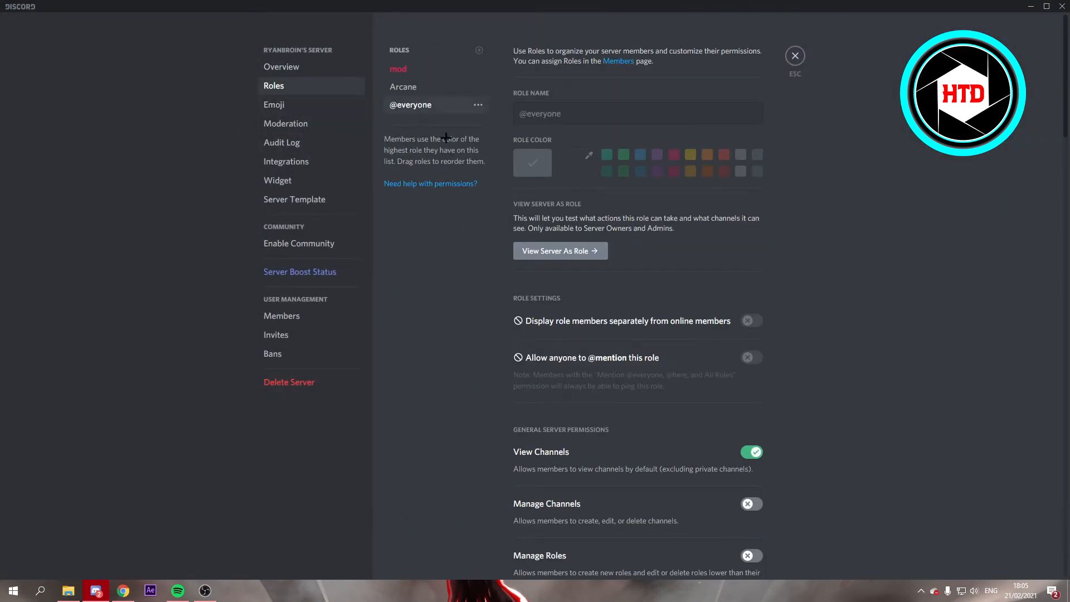
click(559, 250)
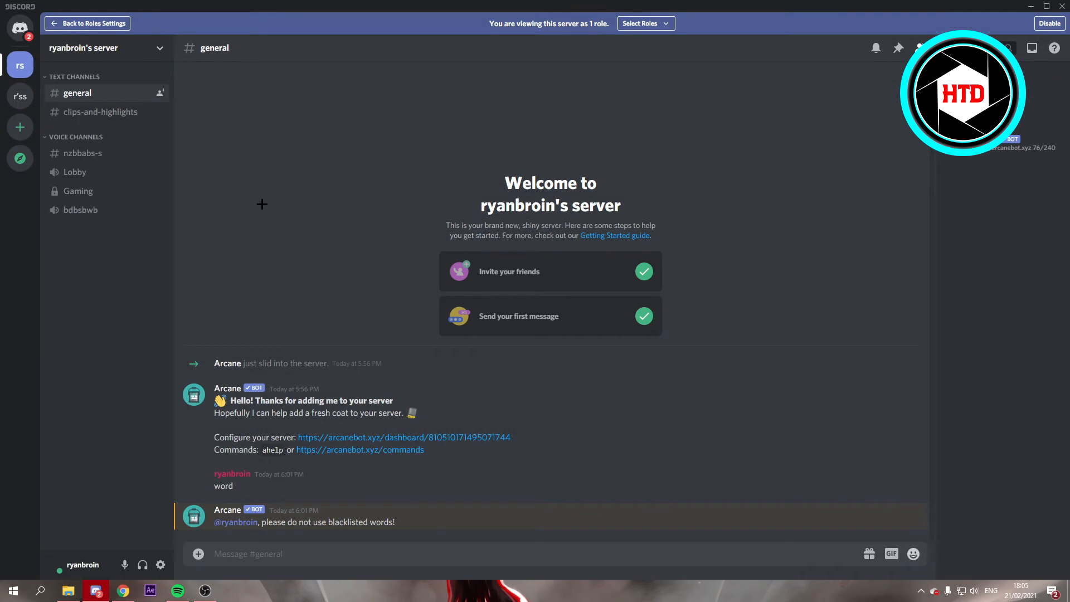
mouse_move(107, 198)
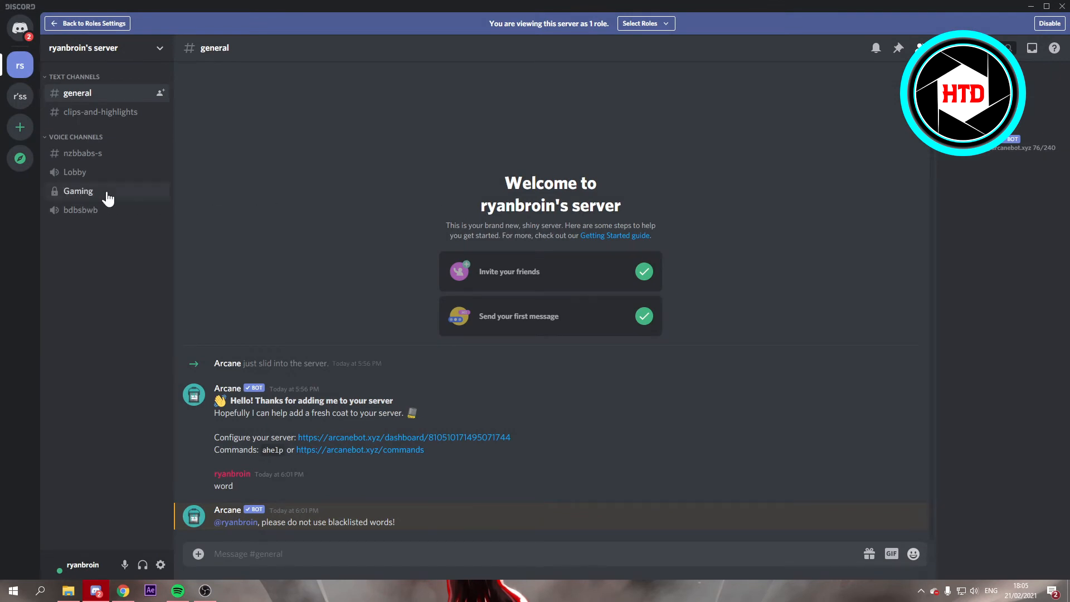
mouse_move(95, 198)
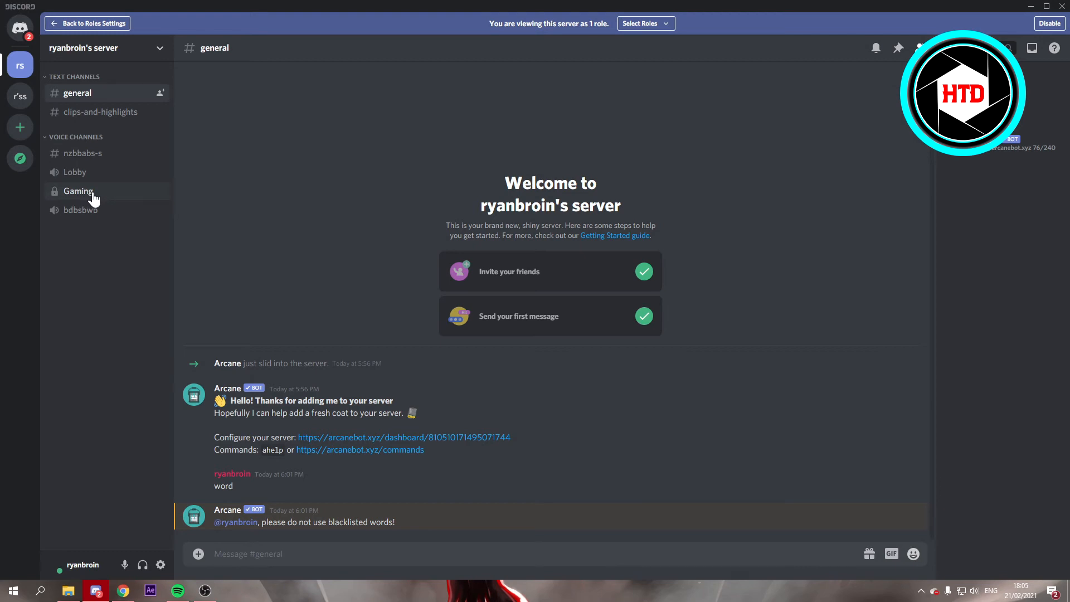
click(709, 76)
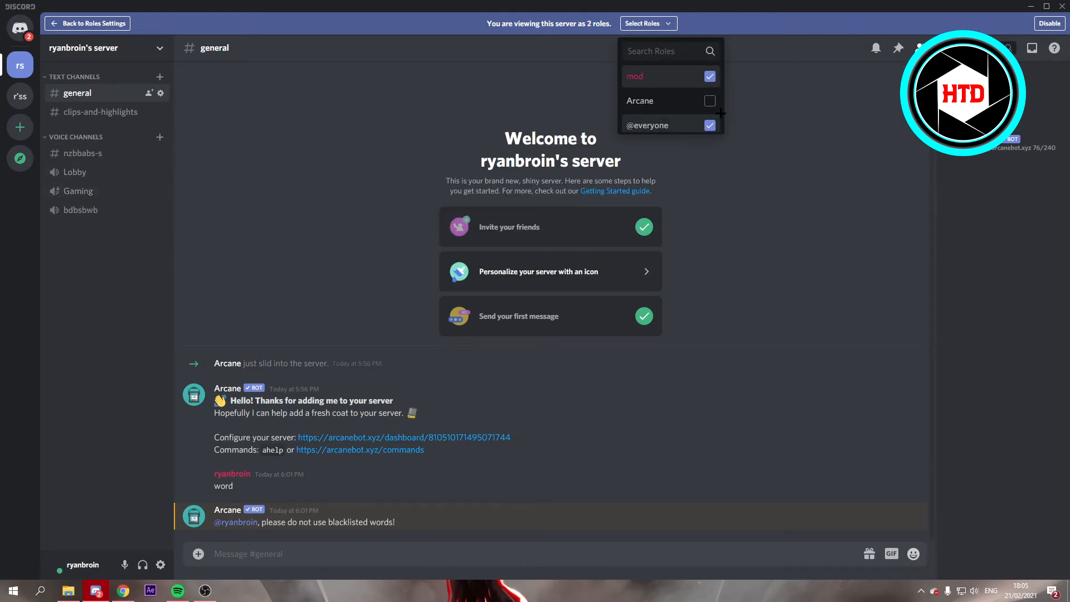
click(709, 76)
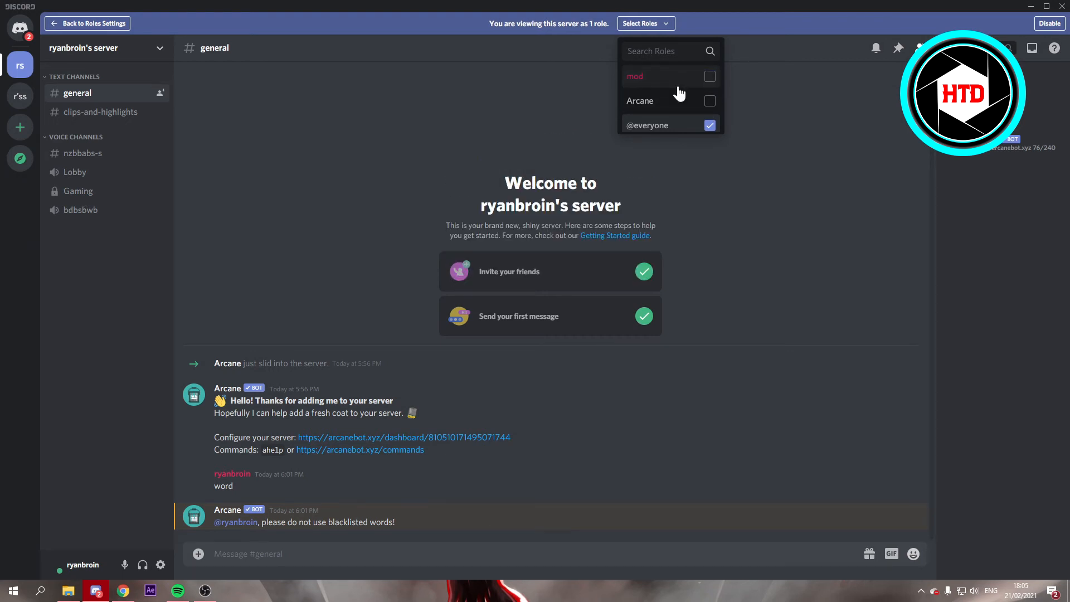
click(709, 76)
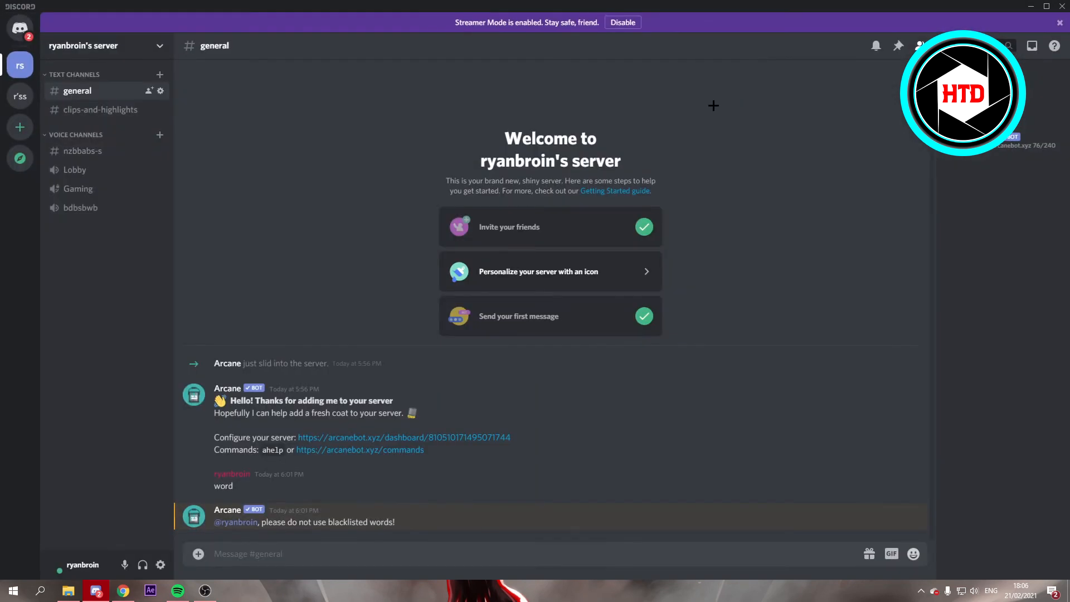
mouse_move(407, 155)
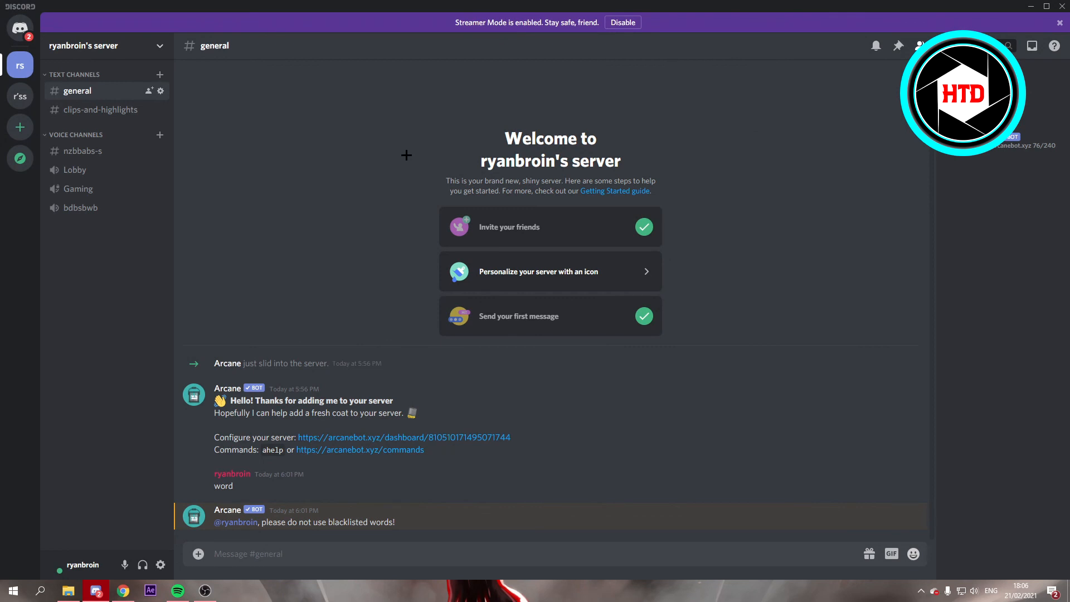